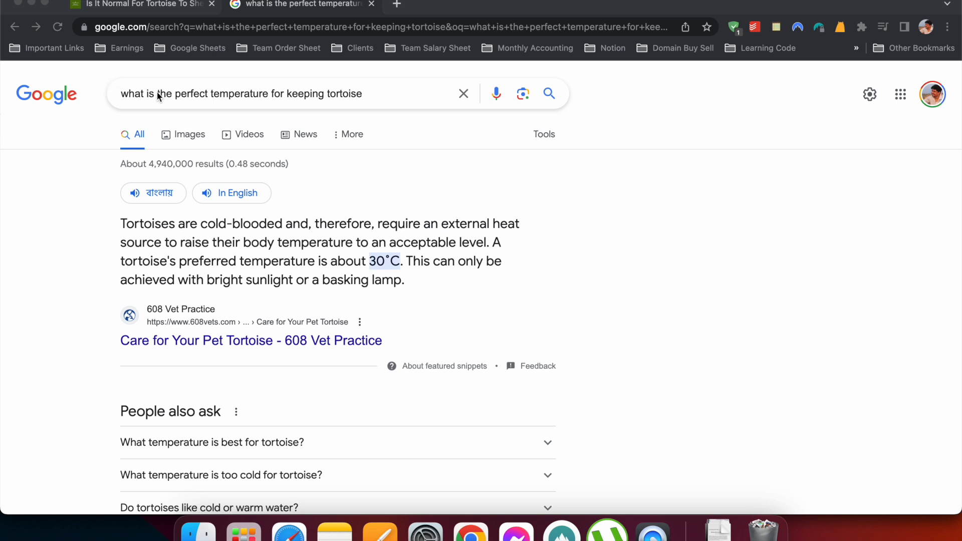
mouse_move(234, 126)
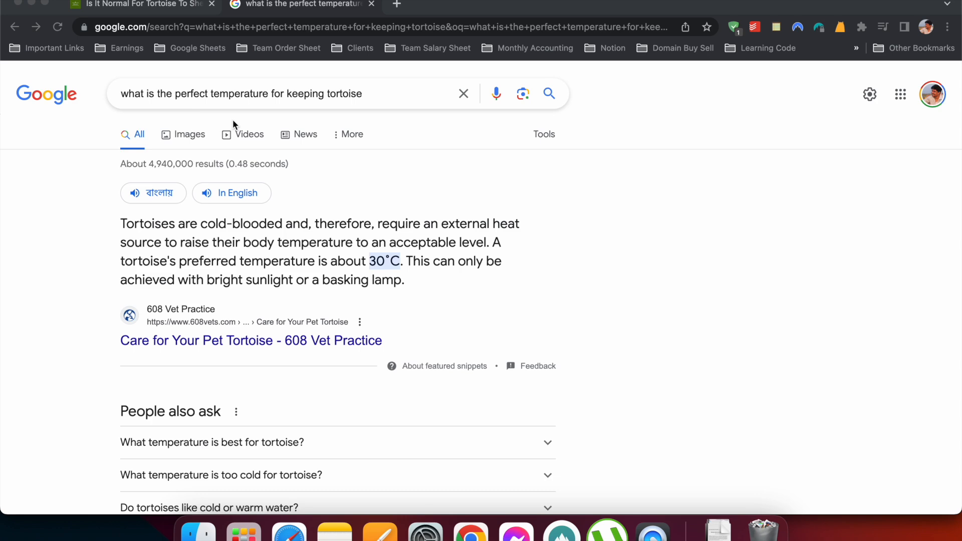
mouse_move(371, 134)
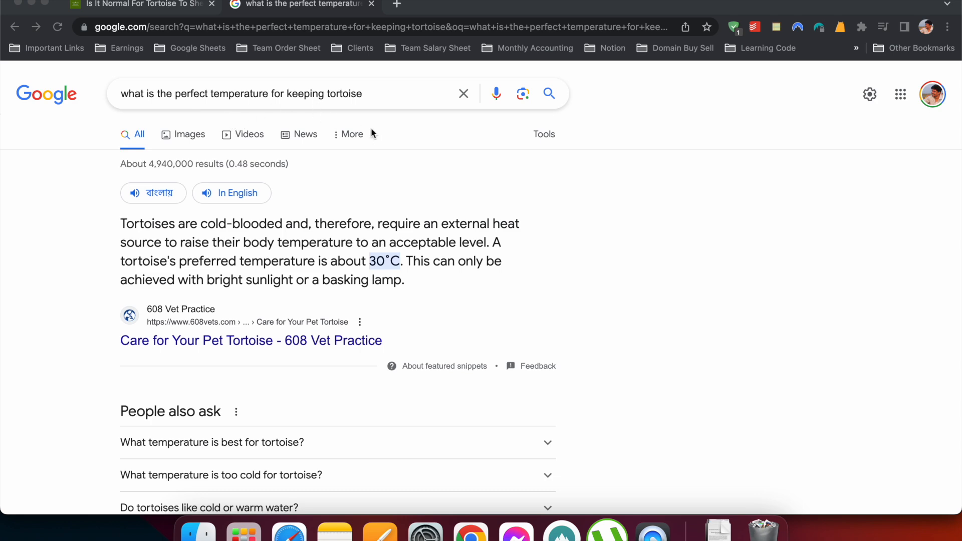
- Scroll down through the Google results to review the ranking pages
scroll("down", 3)
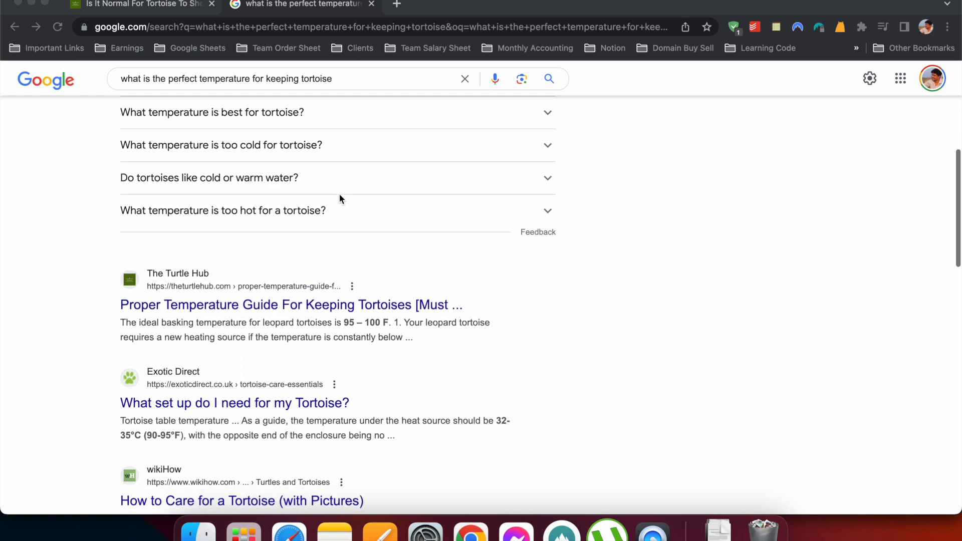
scroll("down", 3)
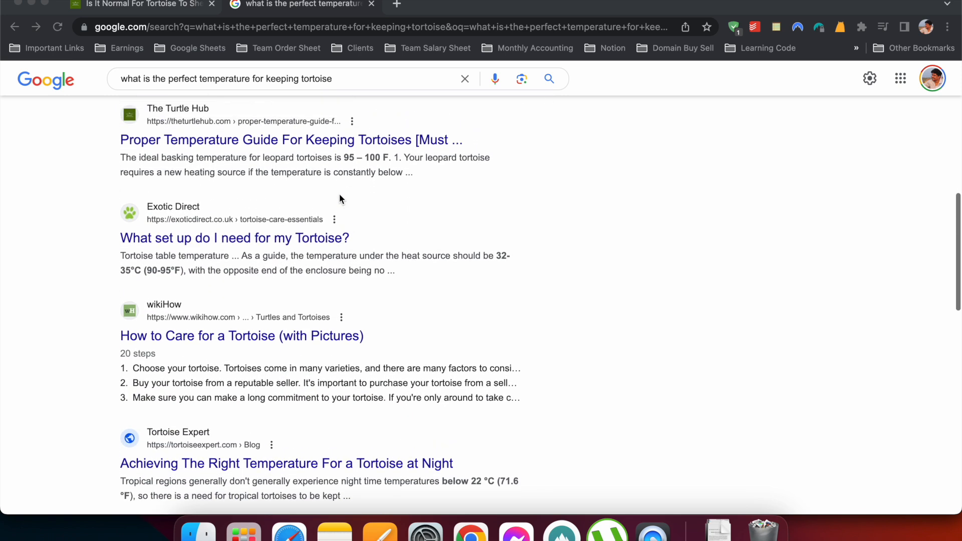
scroll("down", 3)
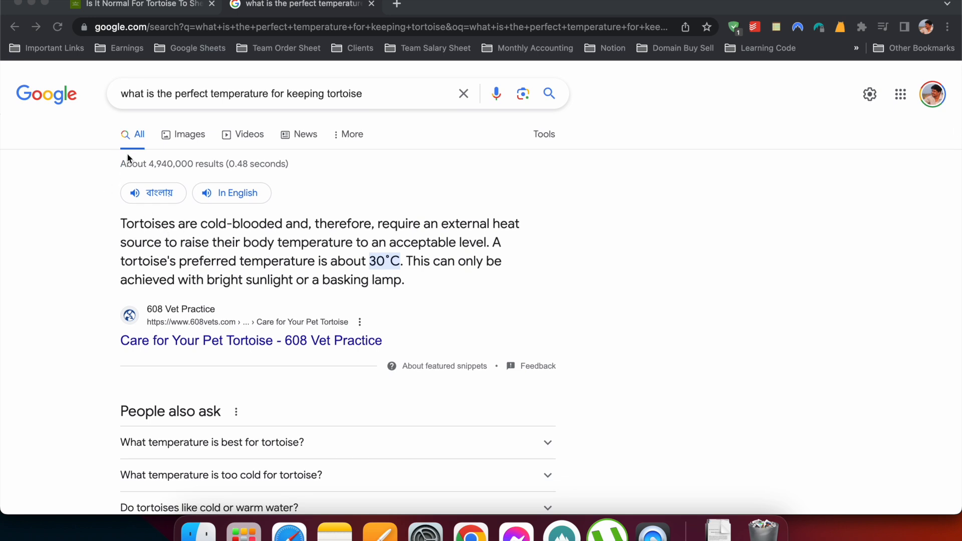
mouse_move(522, 351)
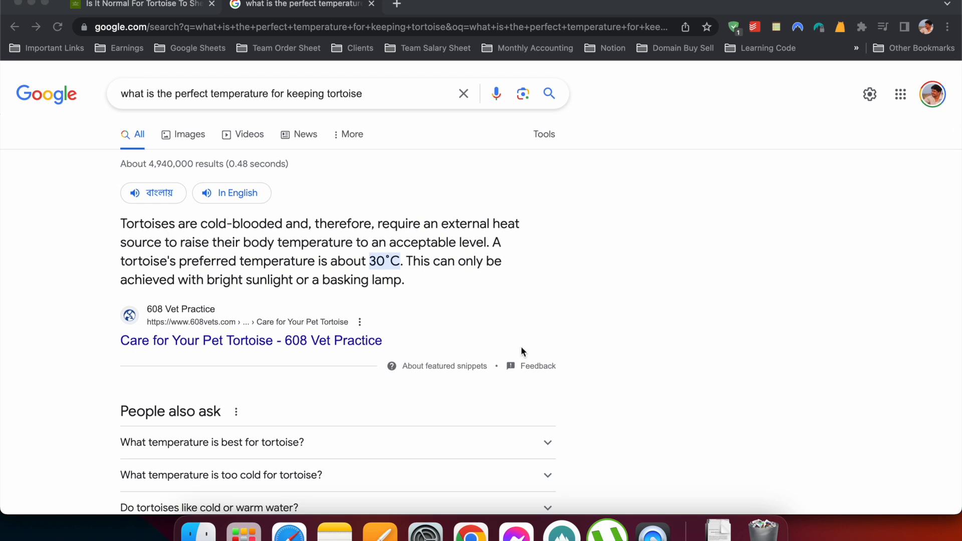
mouse_move(351, 239)
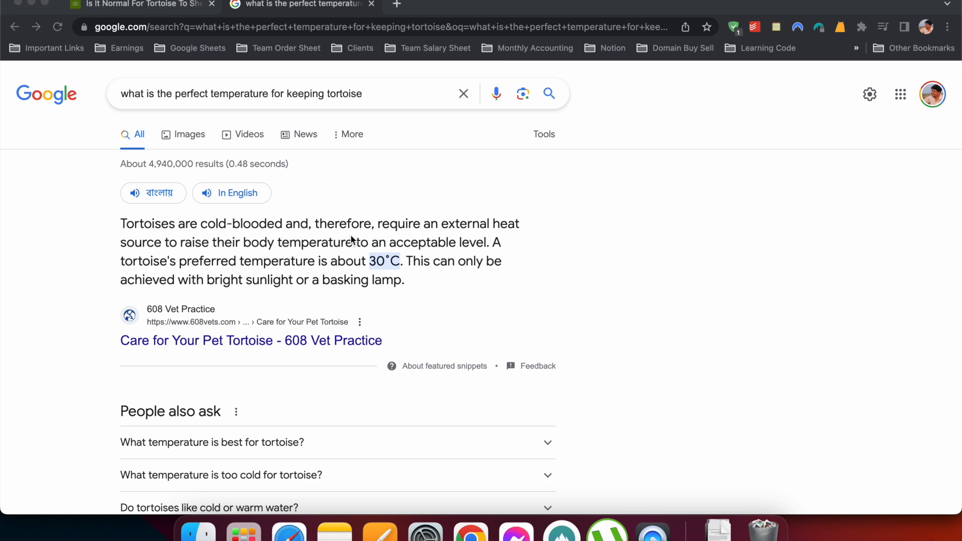
scroll("down", 3)
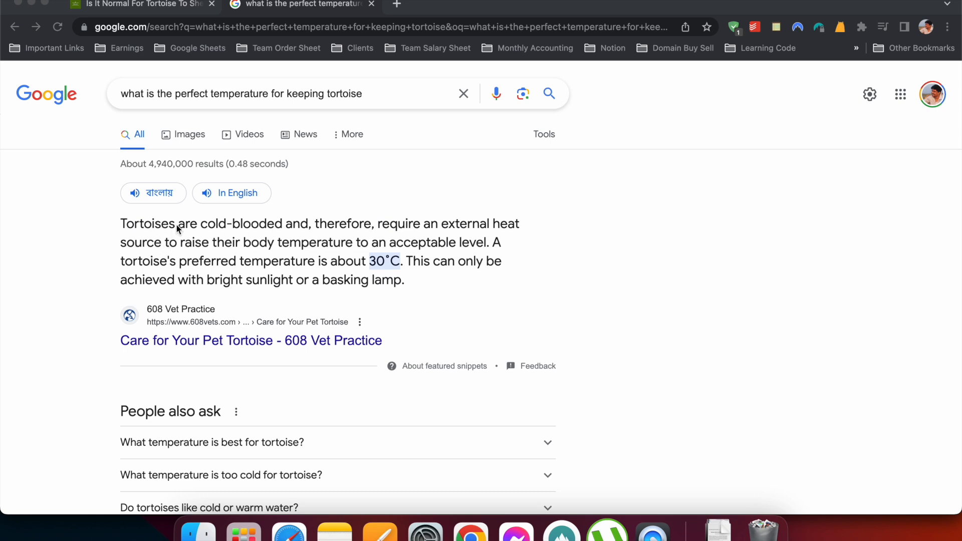
mouse_move(158, 239)
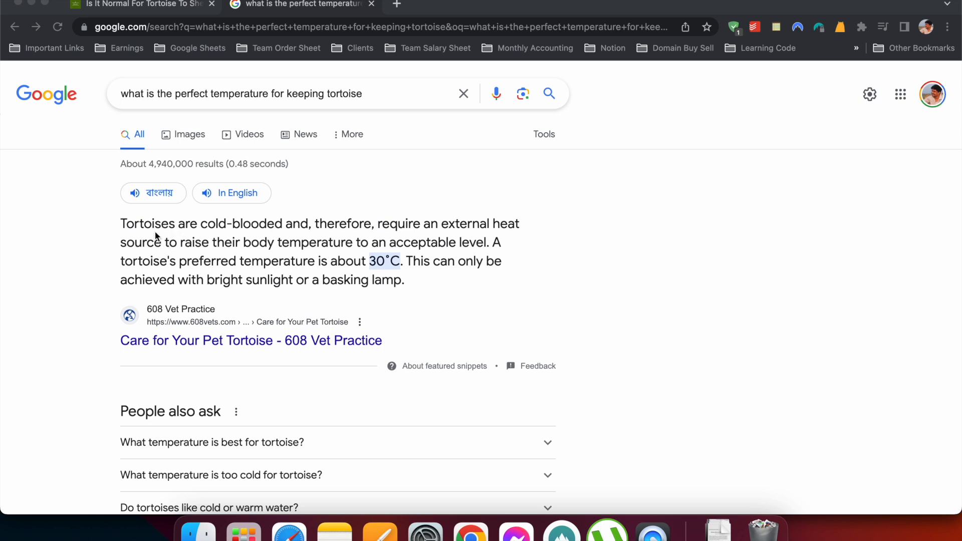
mouse_move(403, 280)
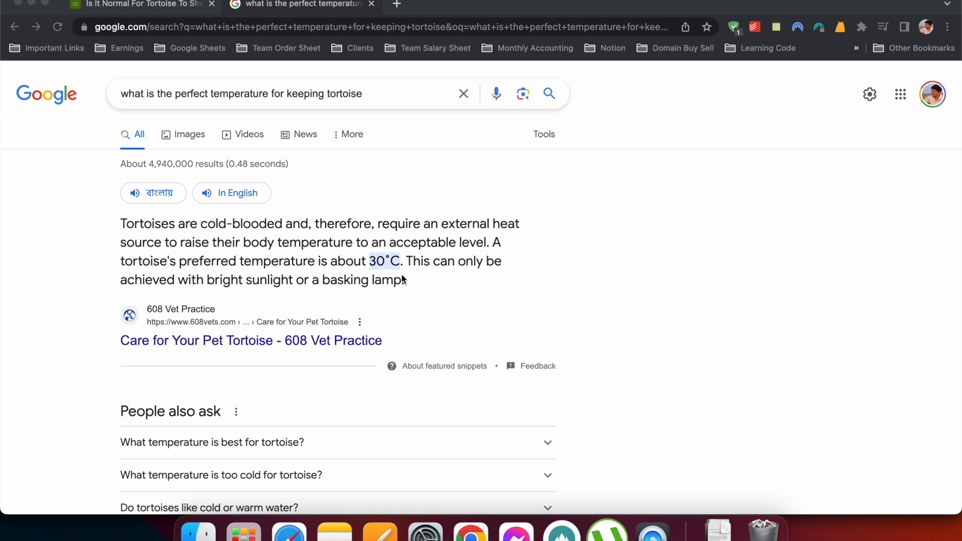
mouse_move(211, 100)
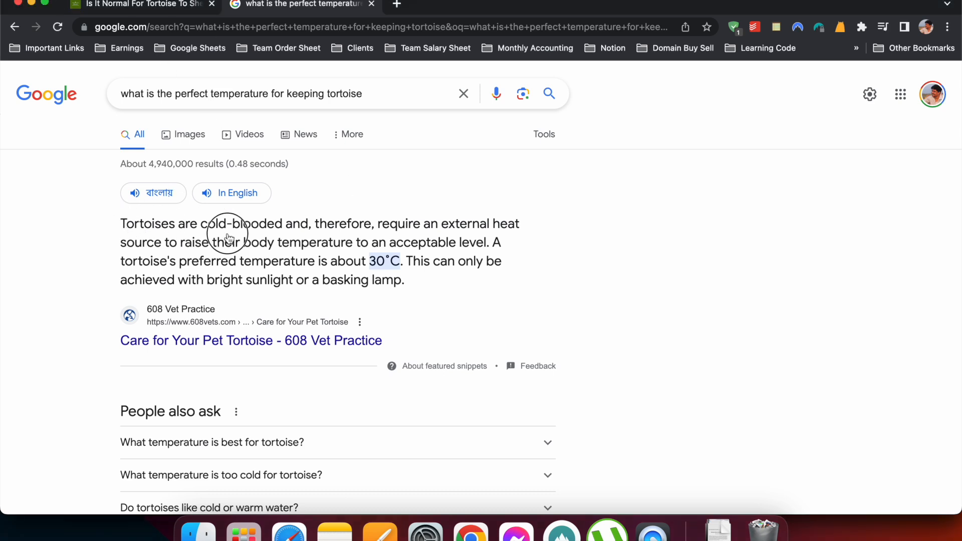
mouse_move(78, 202)
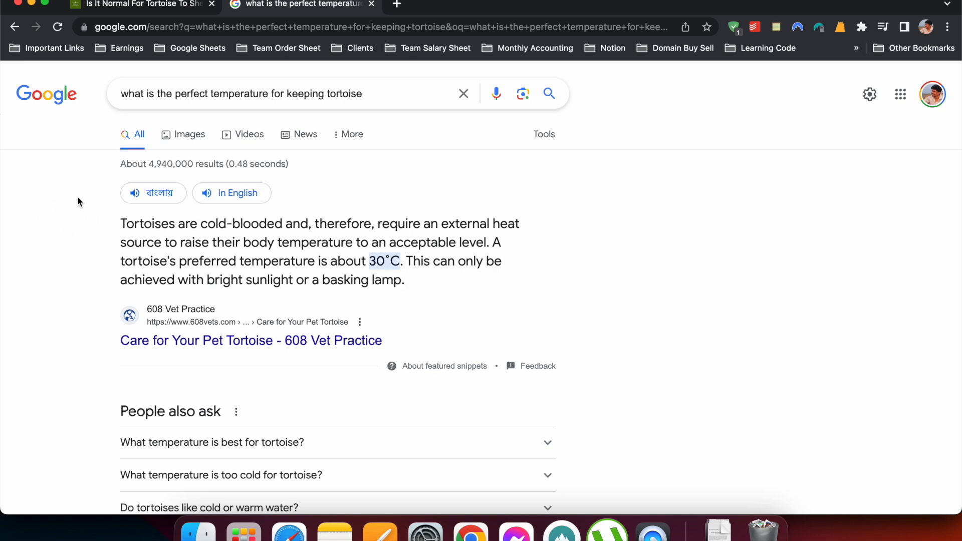
mouse_move(217, 237)
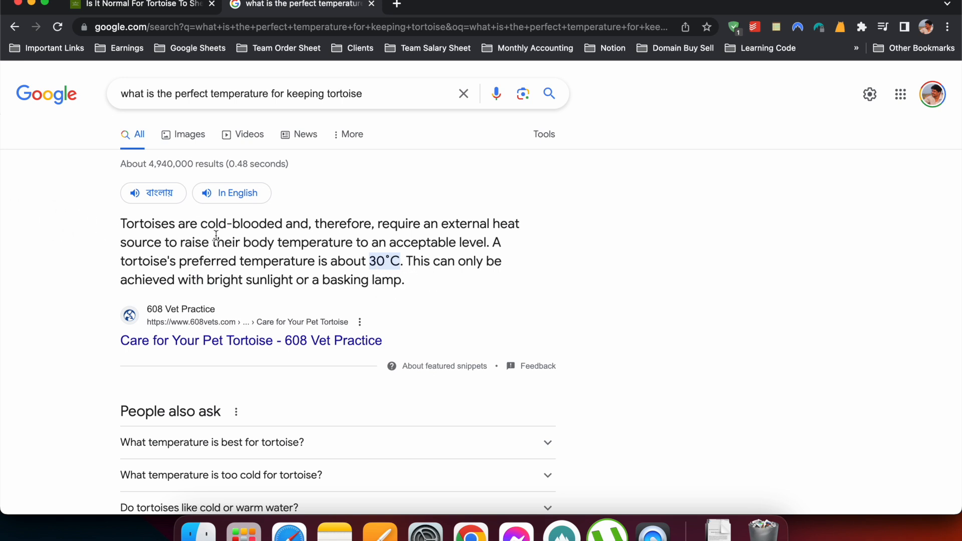
mouse_move(255, 245)
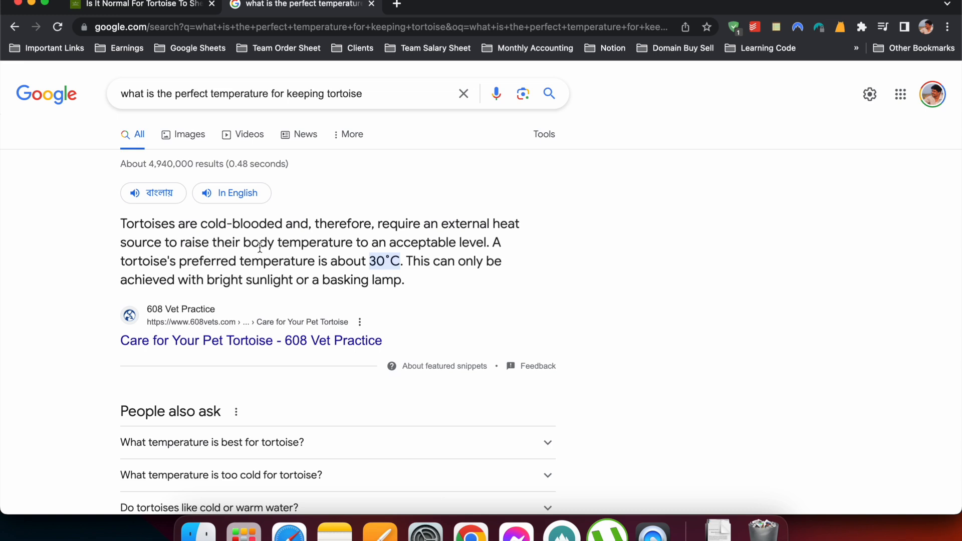
mouse_move(254, 162)
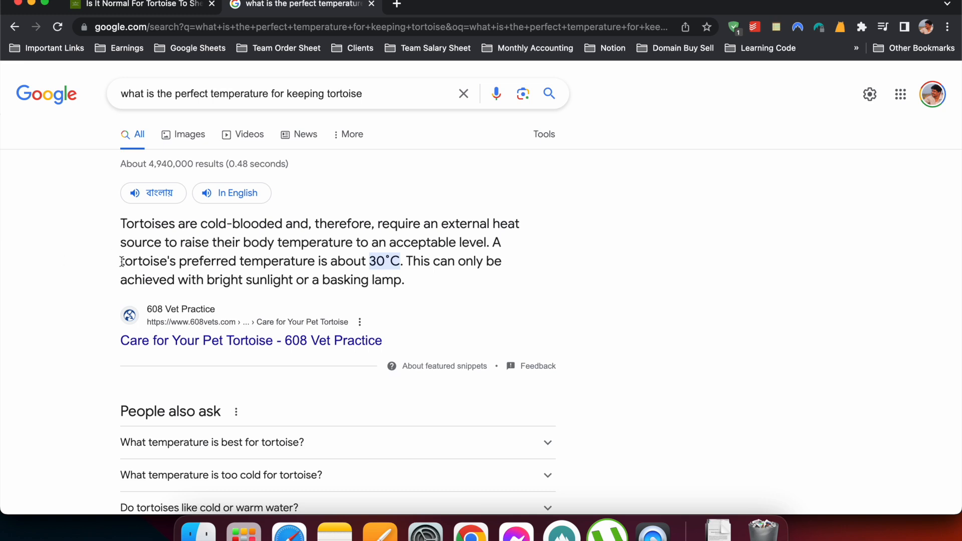
mouse_move(96, 262)
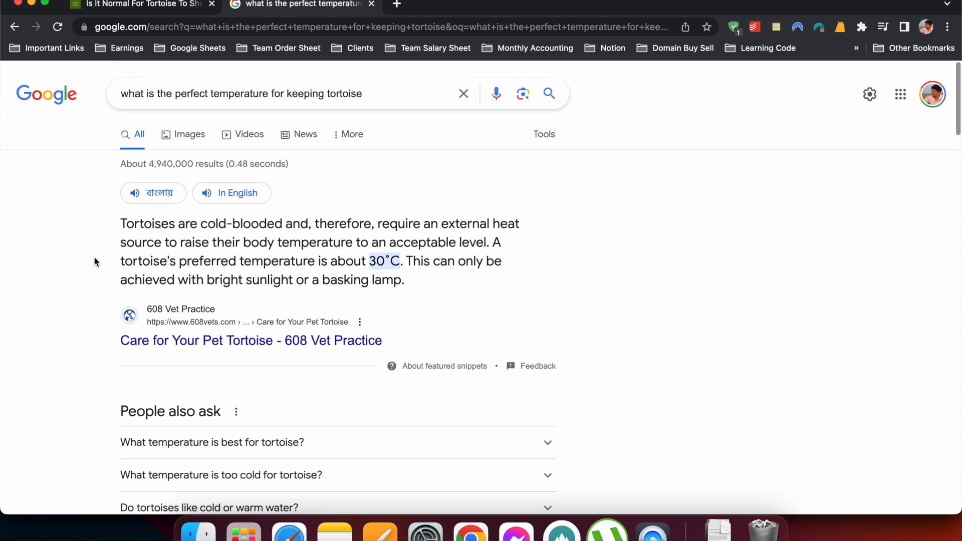
mouse_move(327, 358)
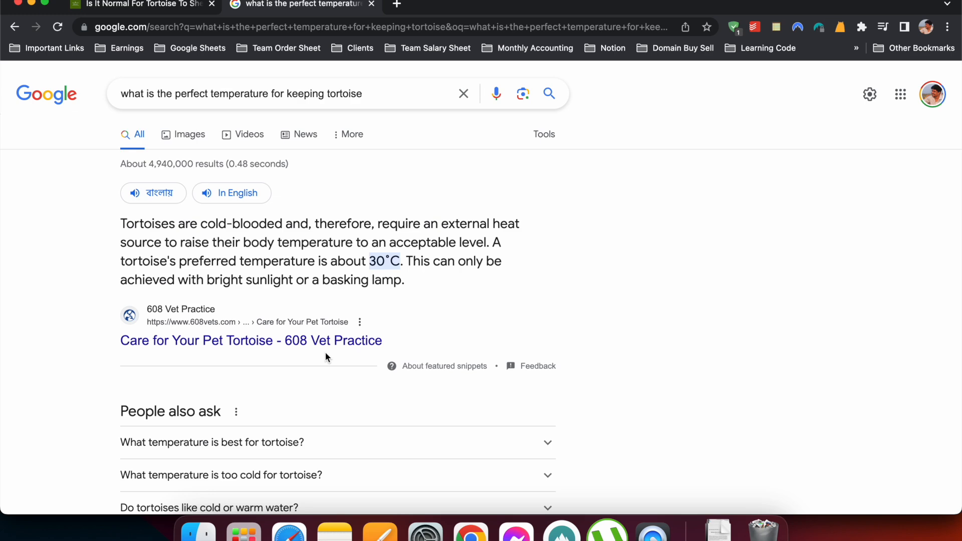
scroll("down", 3)
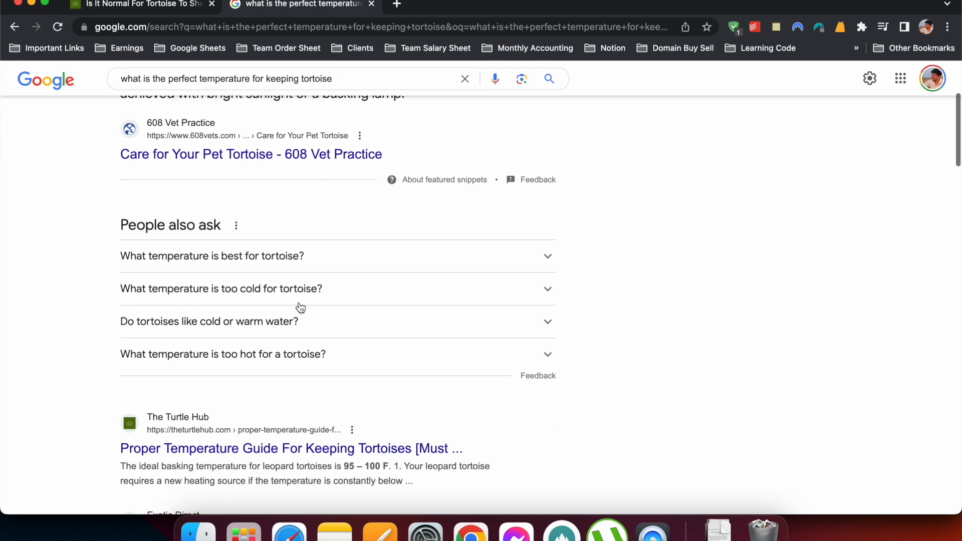
scroll("down", 3)
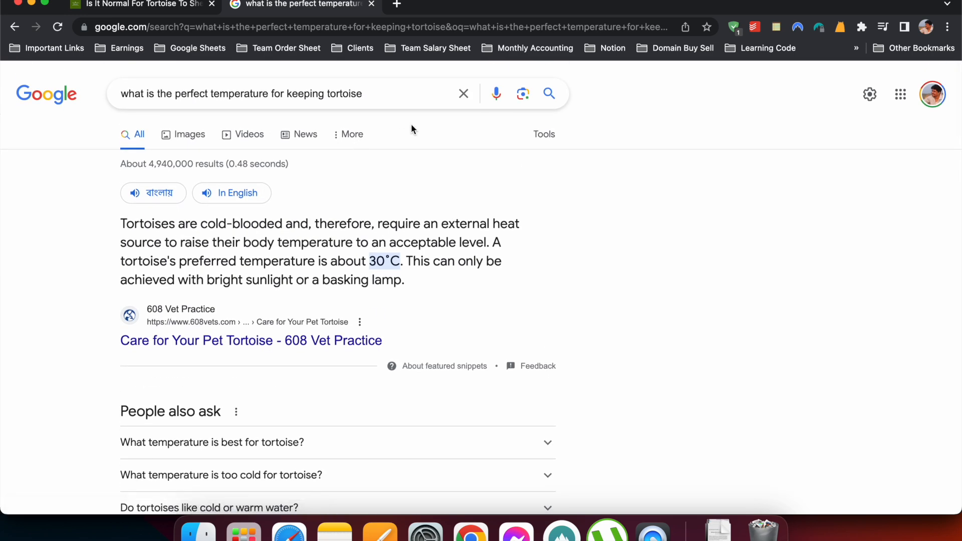
mouse_move(399, 132)
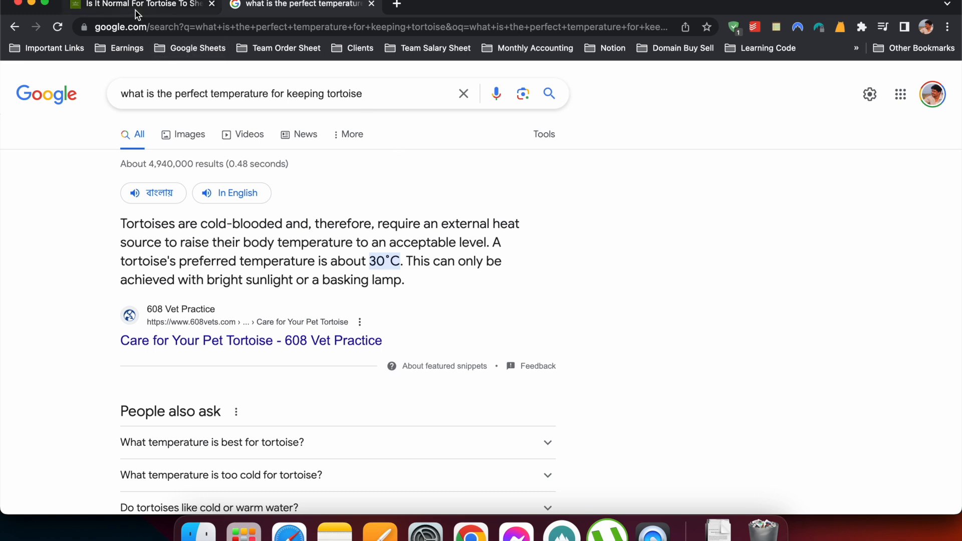
- Compare the Turtle Hub skin-shedding article with the Google results, then scroll to its bold answer paragraph
left_click(141, 4)
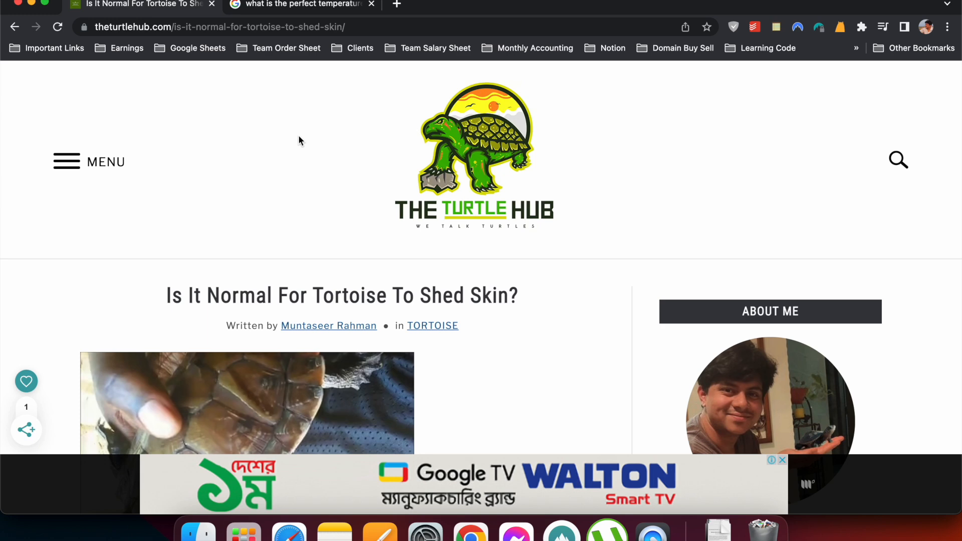
mouse_move(298, 12)
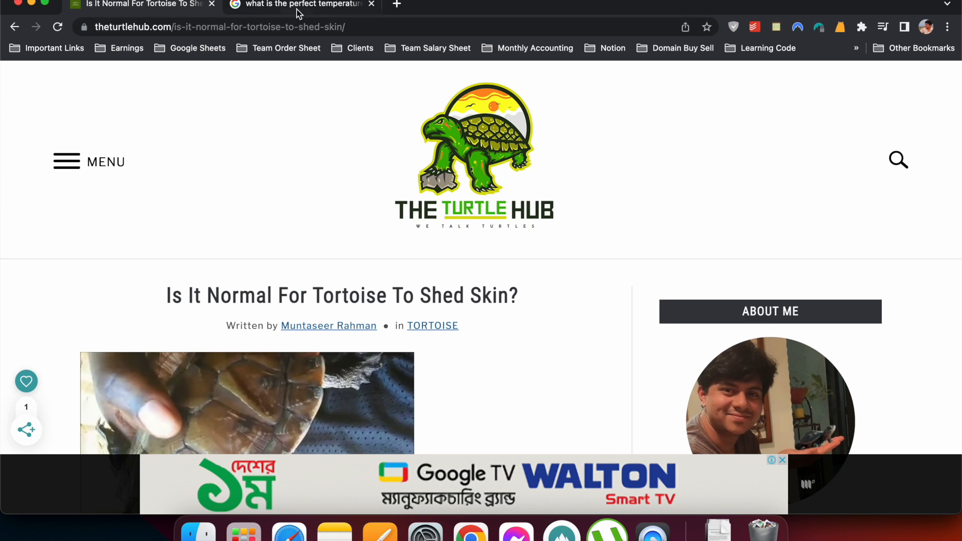
left_click(300, 4)
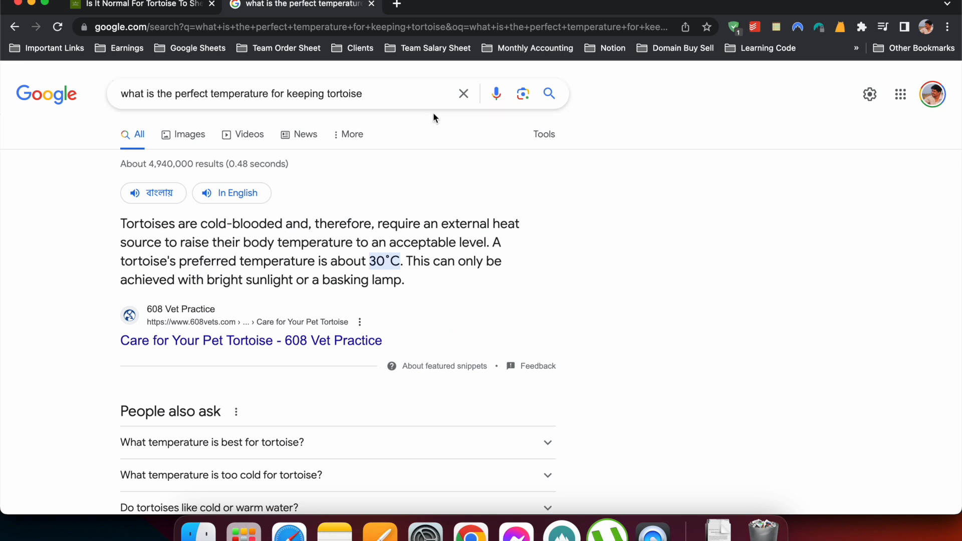
left_click(142, 4)
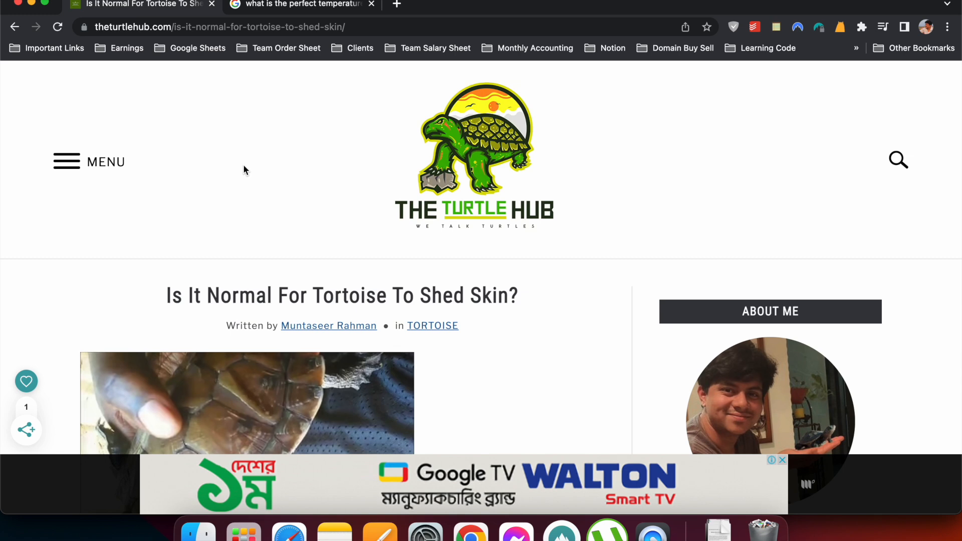
scroll("down", 3)
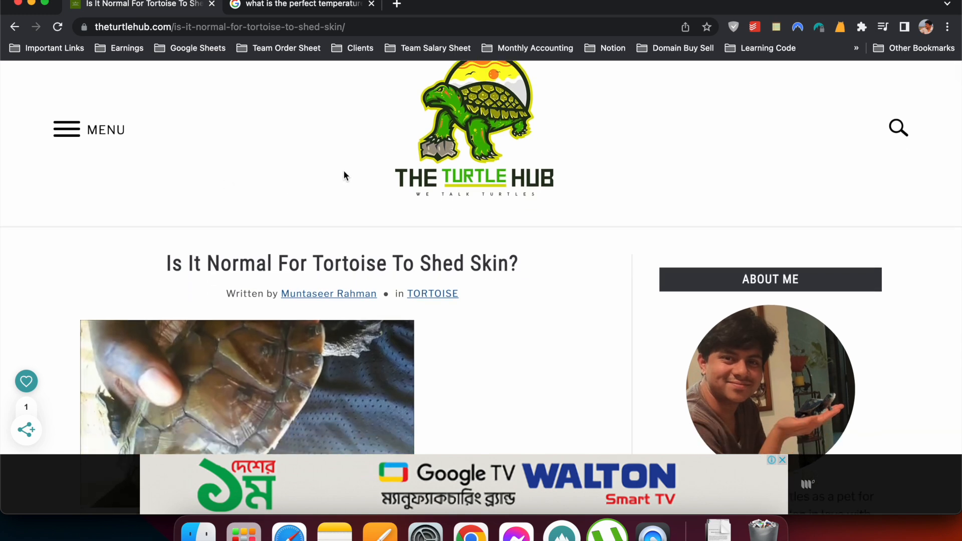
scroll("down", 3)
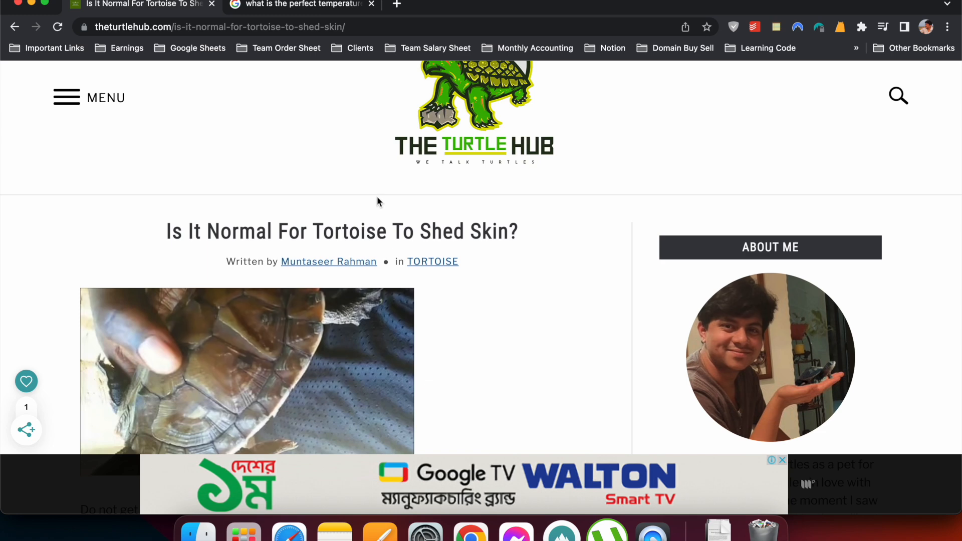
mouse_move(294, 204)
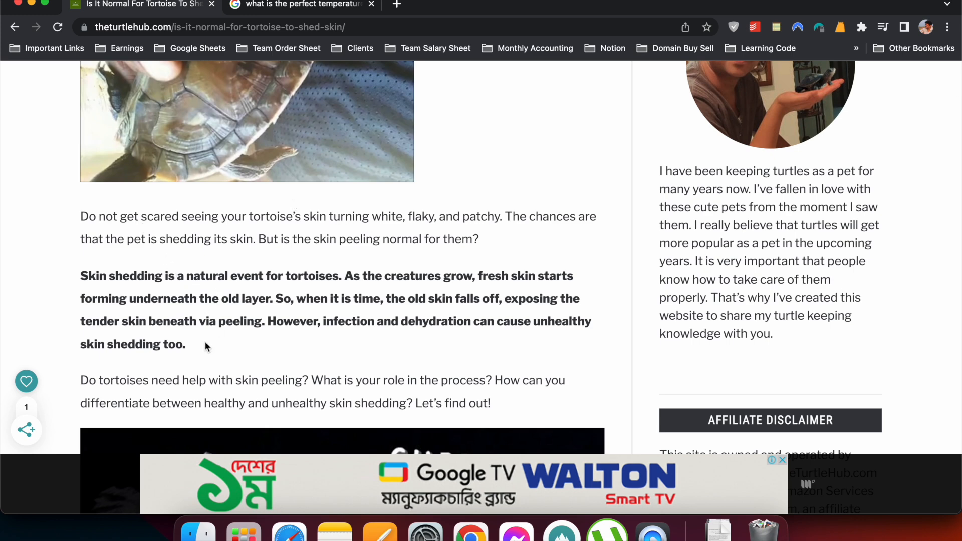
- Highlight the bold skin-shedding answer paragraph, then clear the partial highlight and scroll down
left_click_drag(81, 276, 186, 343)
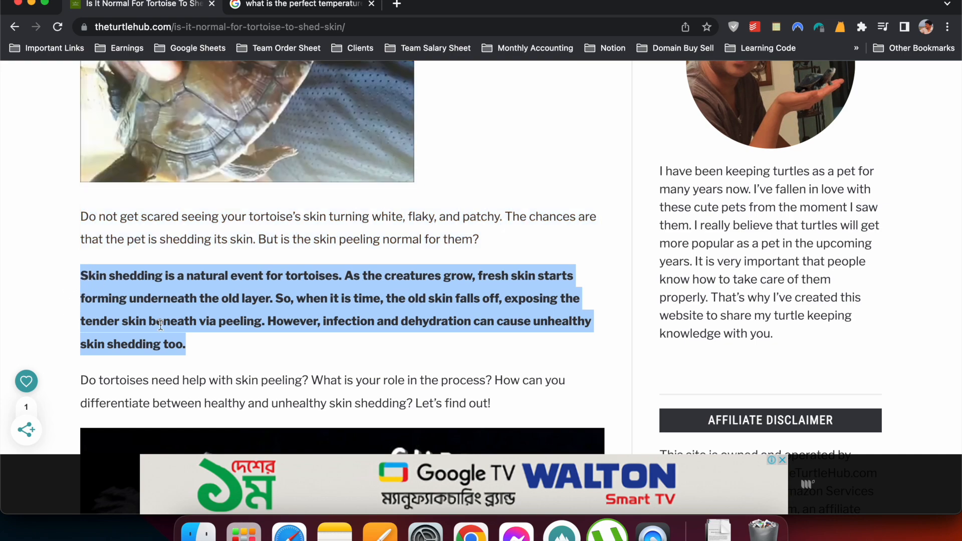
scroll("up", 3)
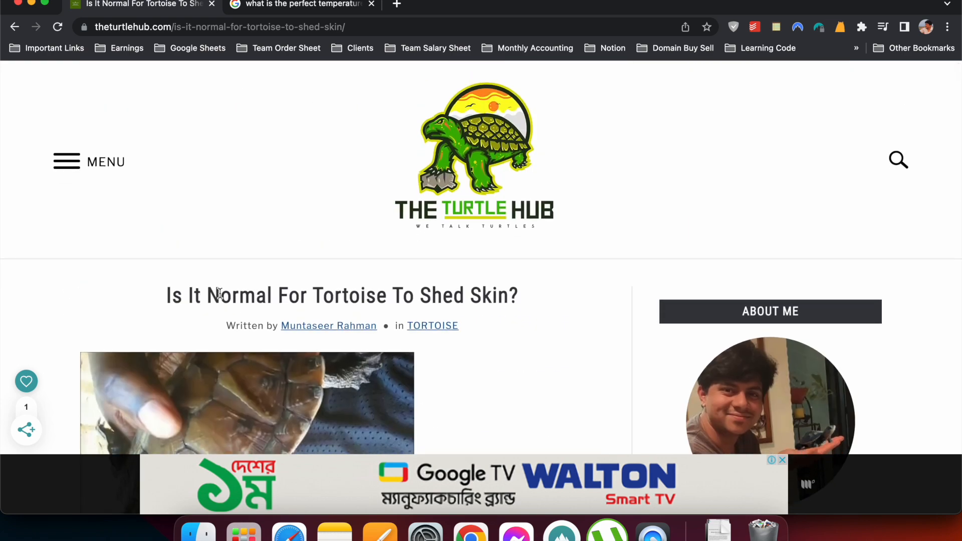
scroll("down", 3)
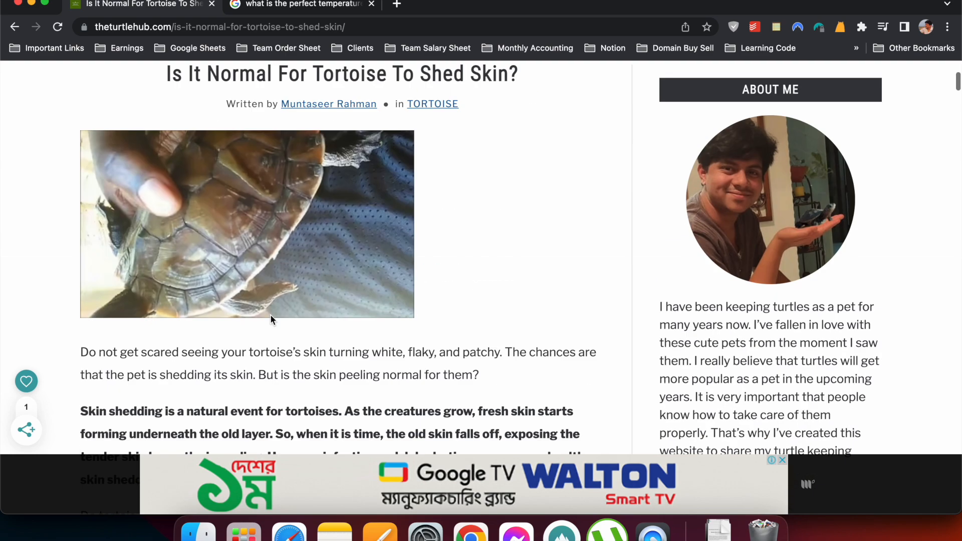
scroll("down", 3)
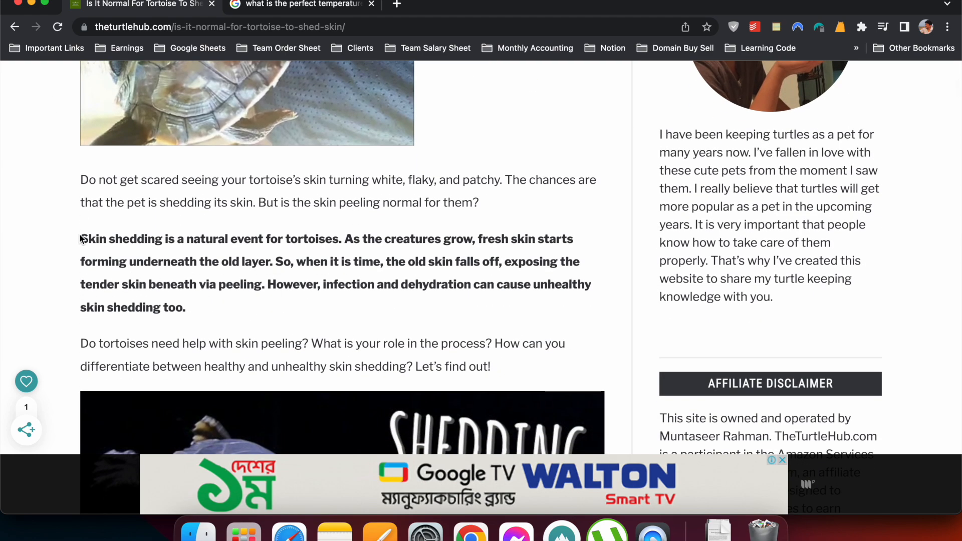
mouse_move(177, 261)
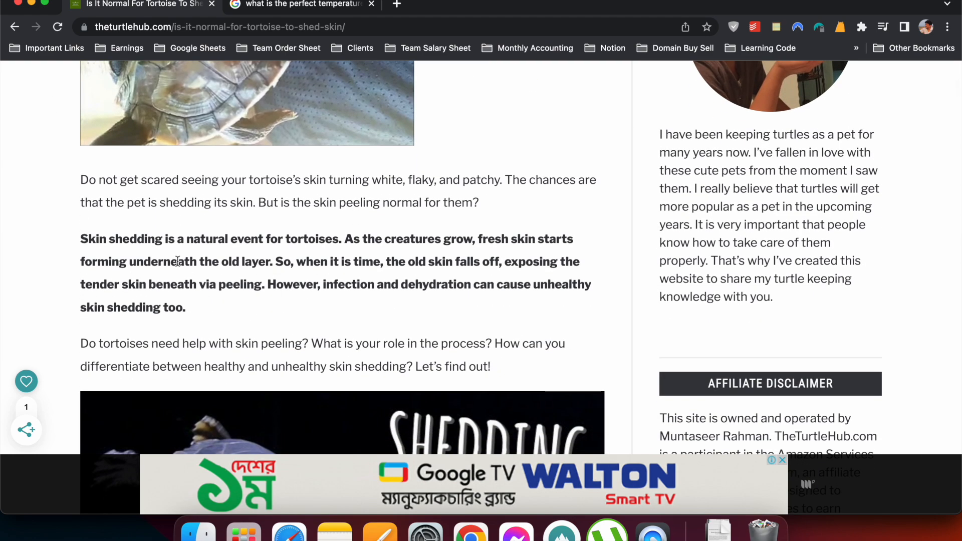
mouse_move(384, 282)
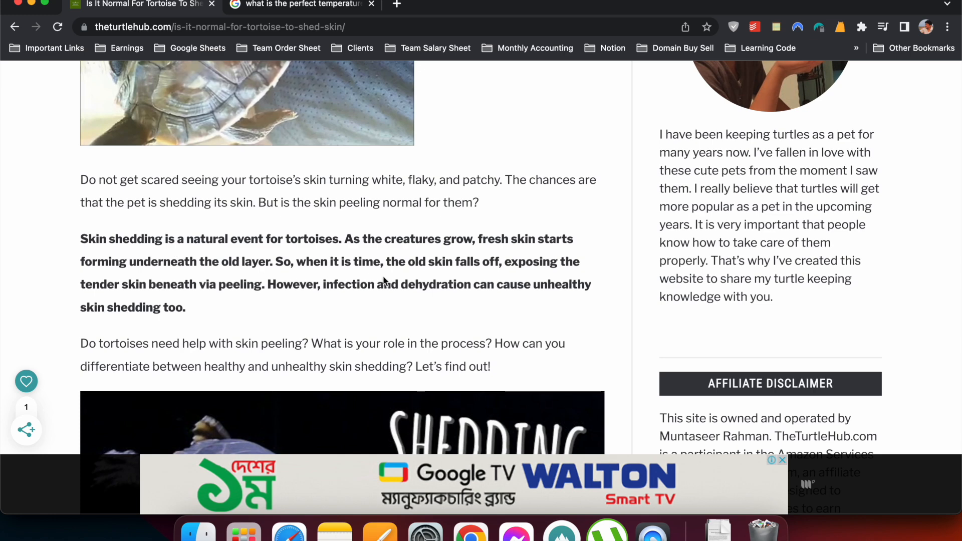
mouse_move(554, 255)
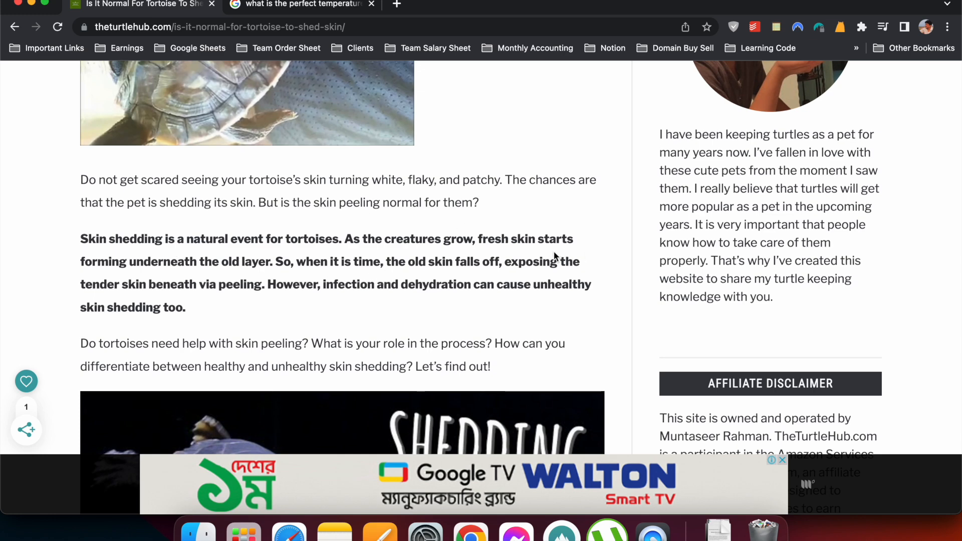
mouse_move(399, 235)
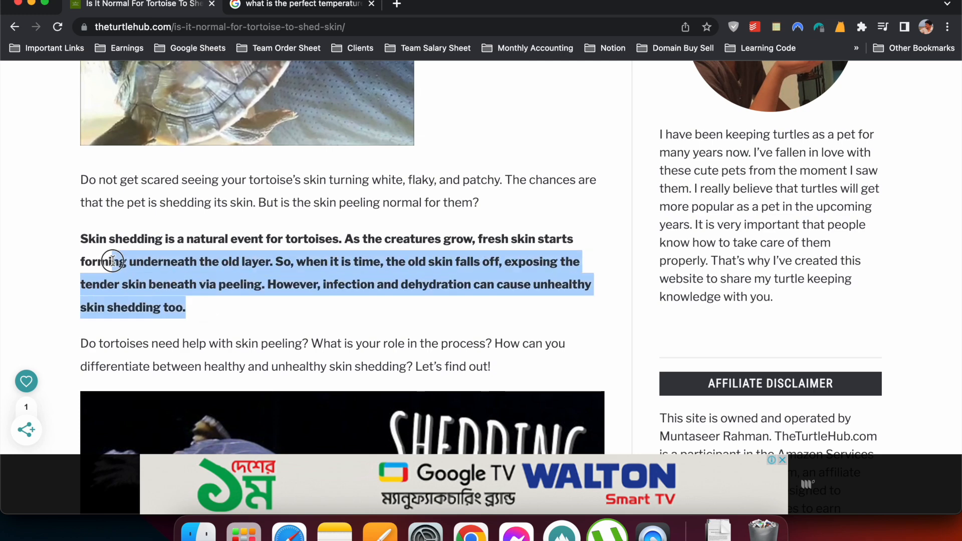
left_click(244, 274)
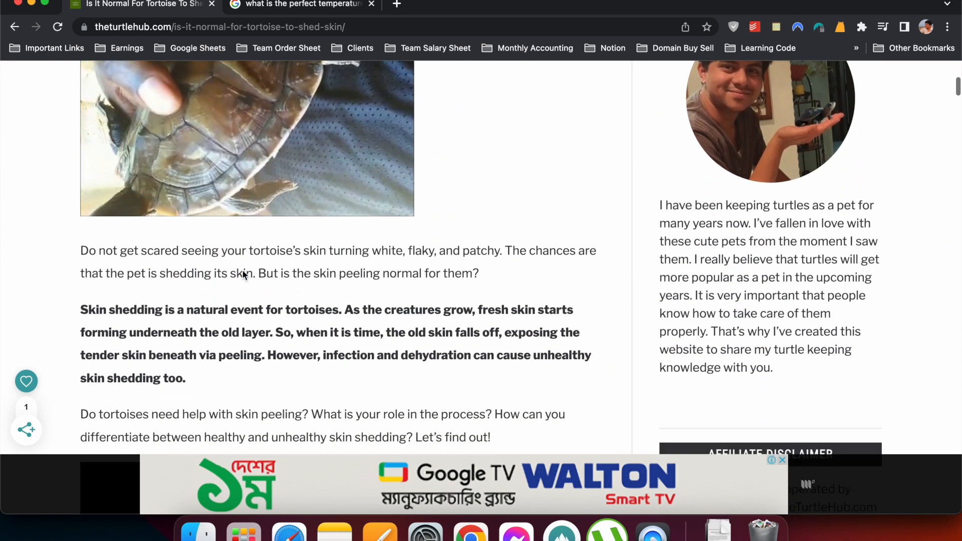
scroll("down", 3)
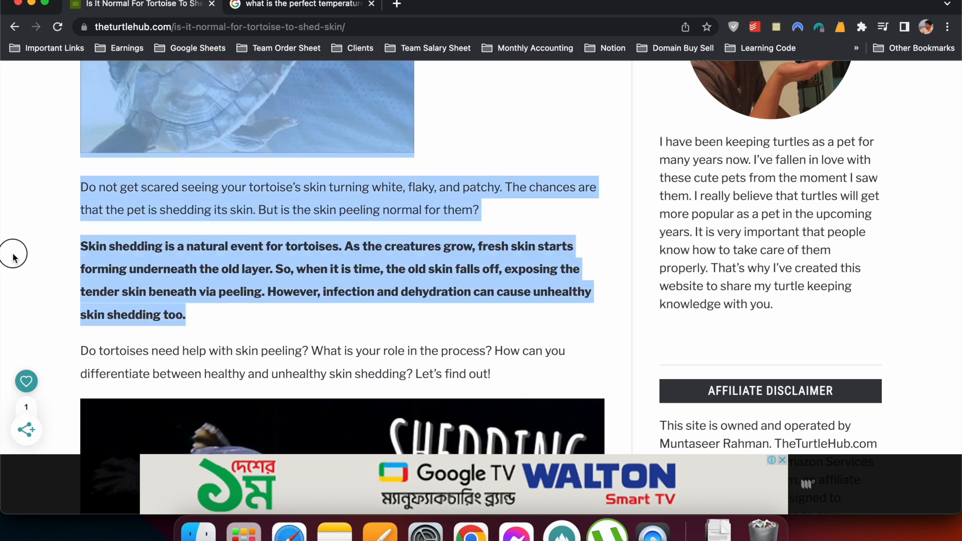
left_click(217, 283)
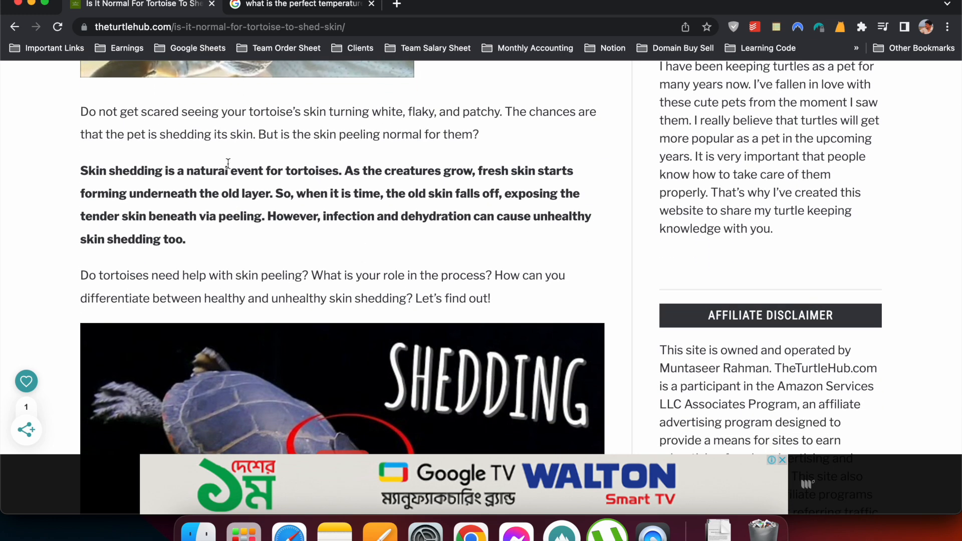
- Return to the Google results showing the ~30°C tortoise-temperature featured snippet
scroll("up", 3)
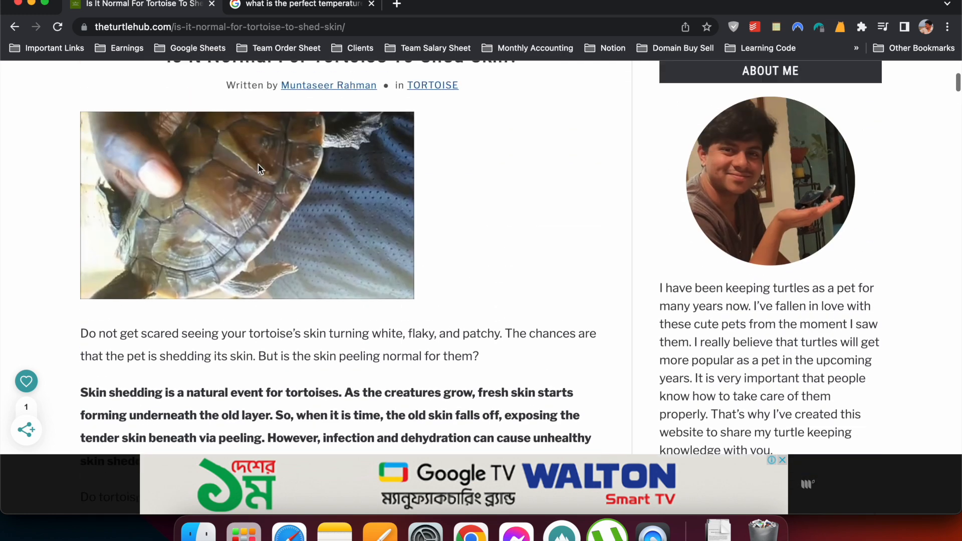
scroll("up", 3)
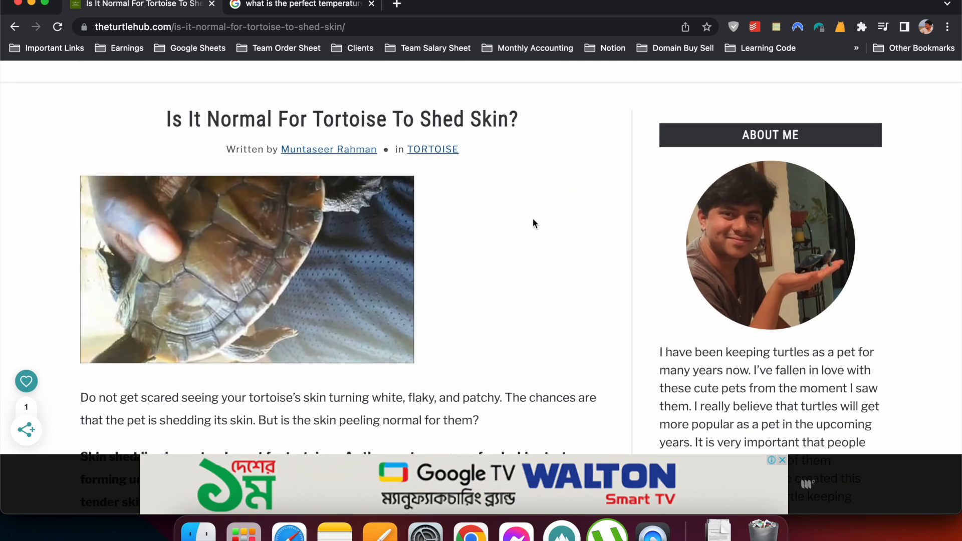
left_click(301, 5)
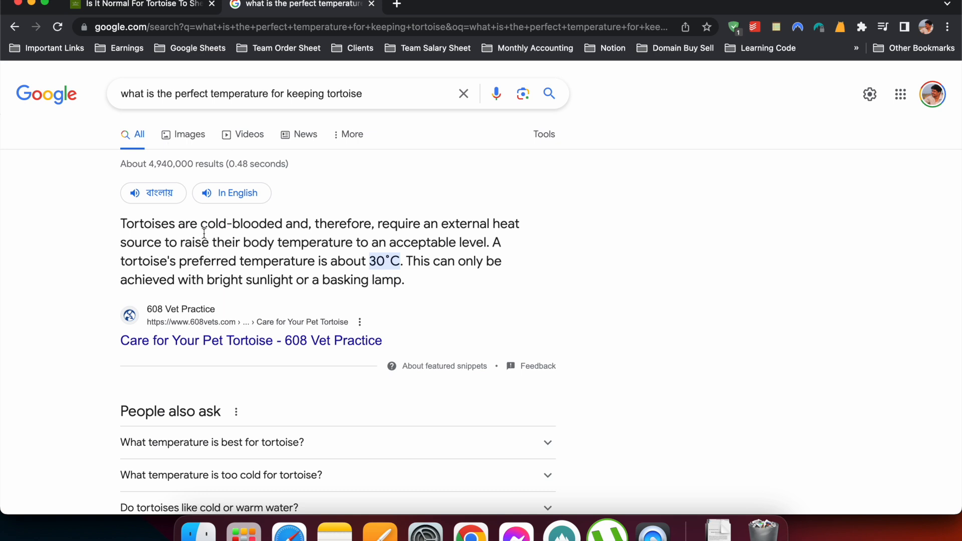
mouse_move(268, 239)
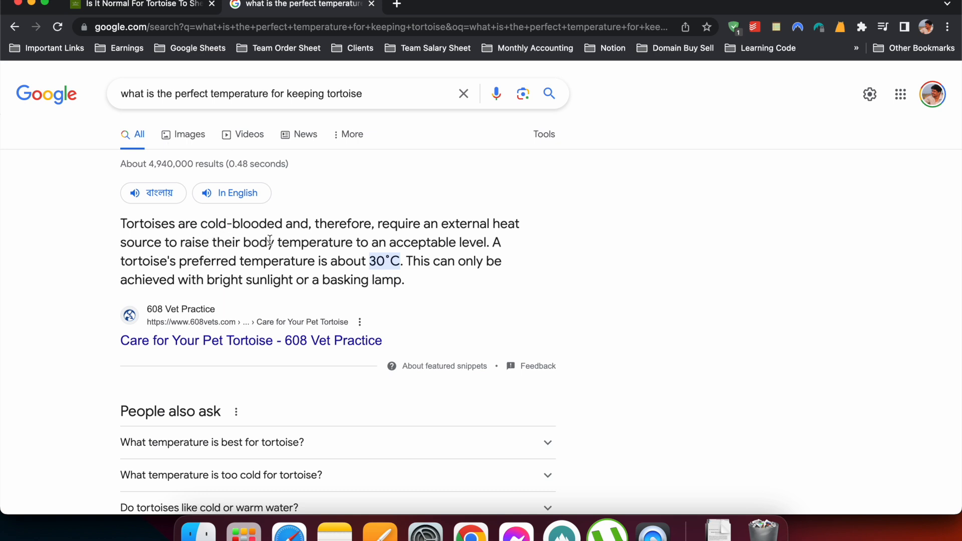